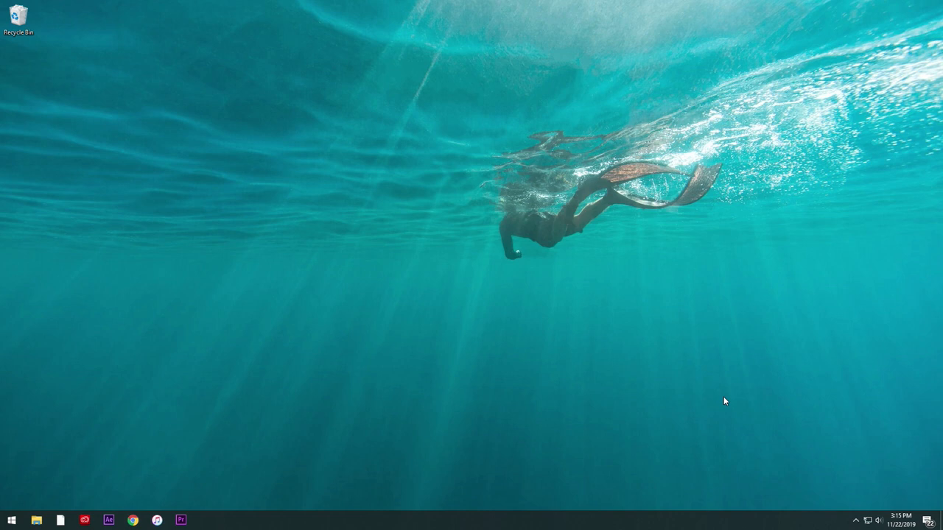
mouse_move(130, 520)
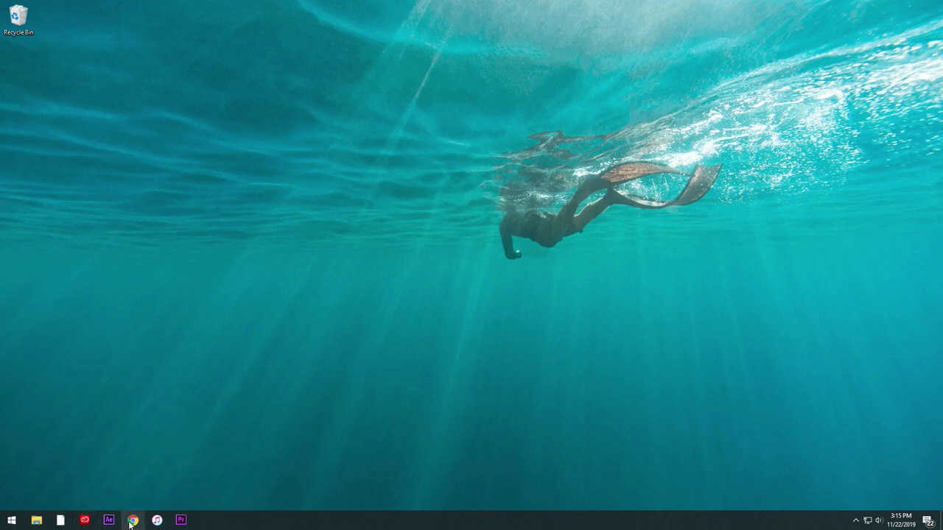
Browse ndi.tv and its NDI Tools page in Chrome, then close the browser
click(132, 520)
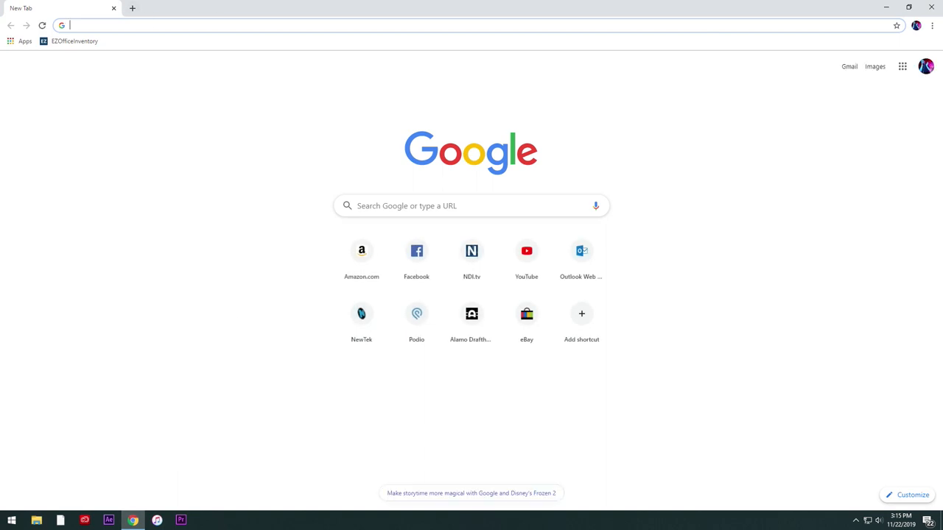
text(ndi.tv)
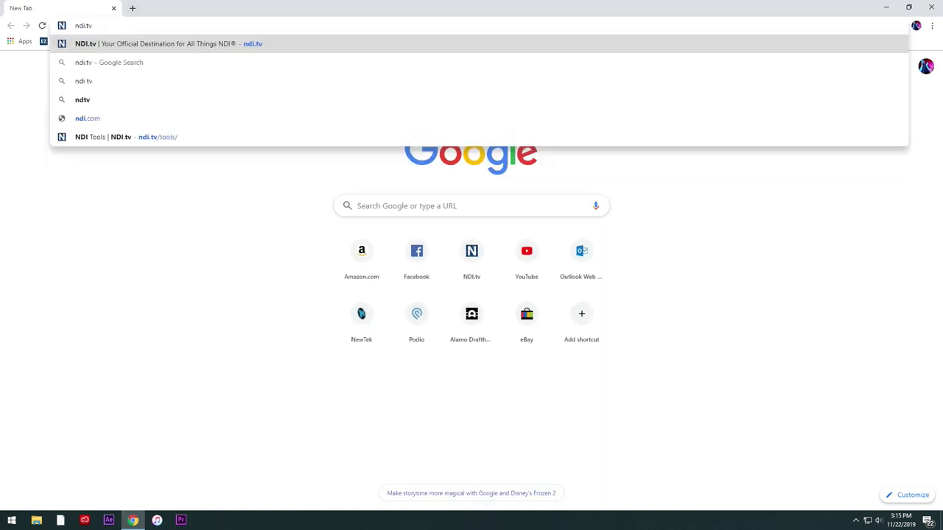
click(168, 44)
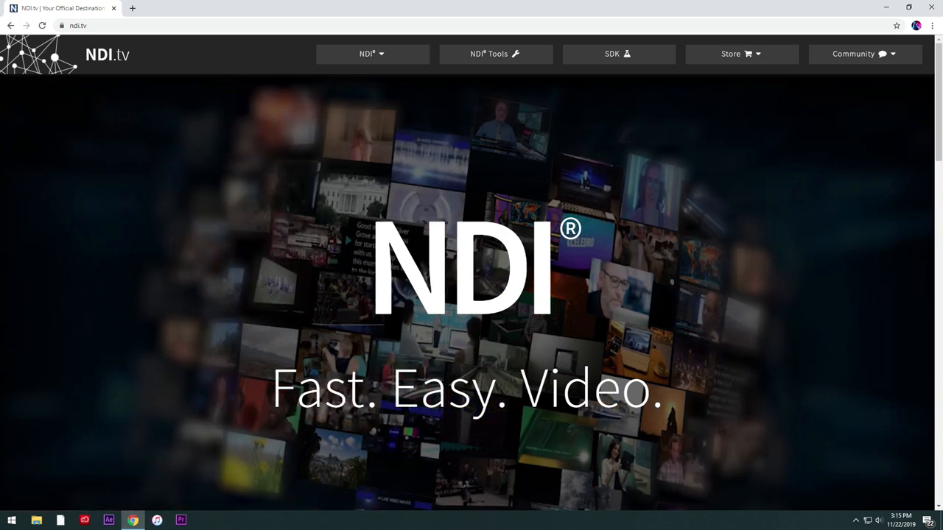
mouse_move(495, 53)
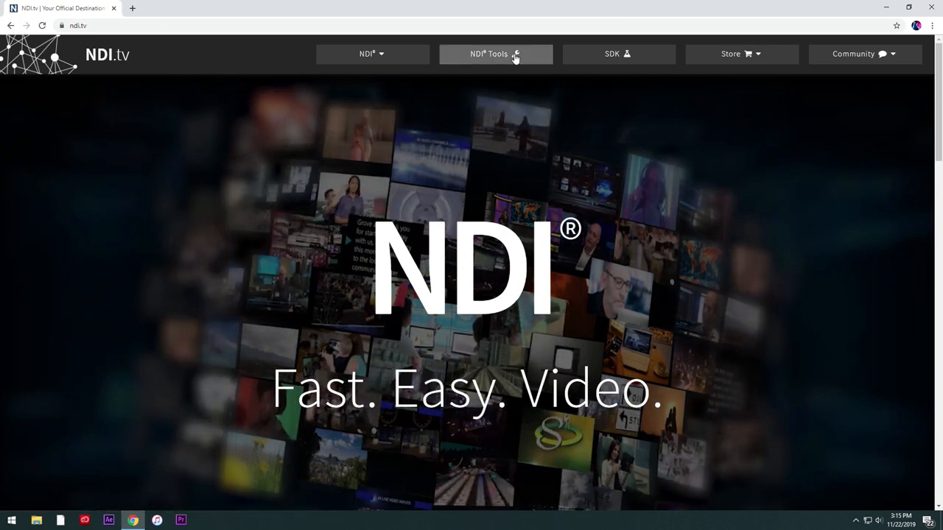
mouse_move(495, 53)
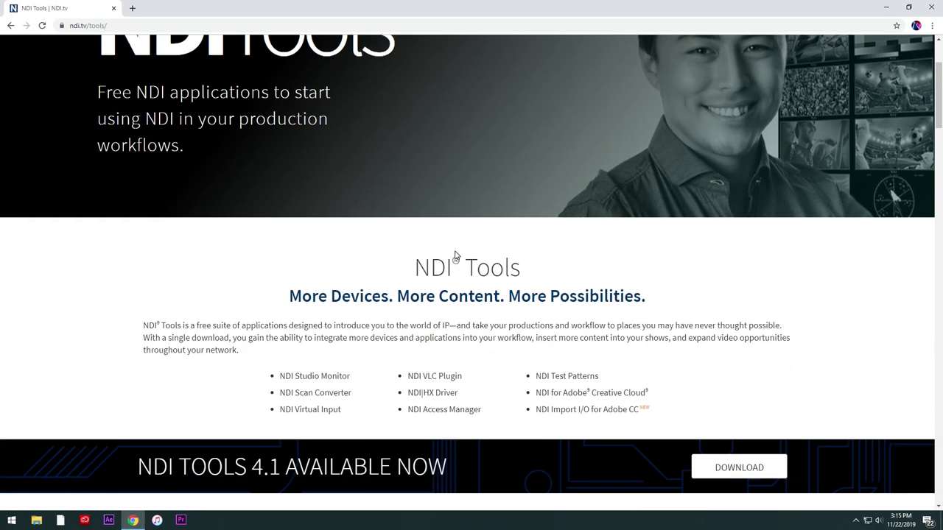
scroll(down, 3)
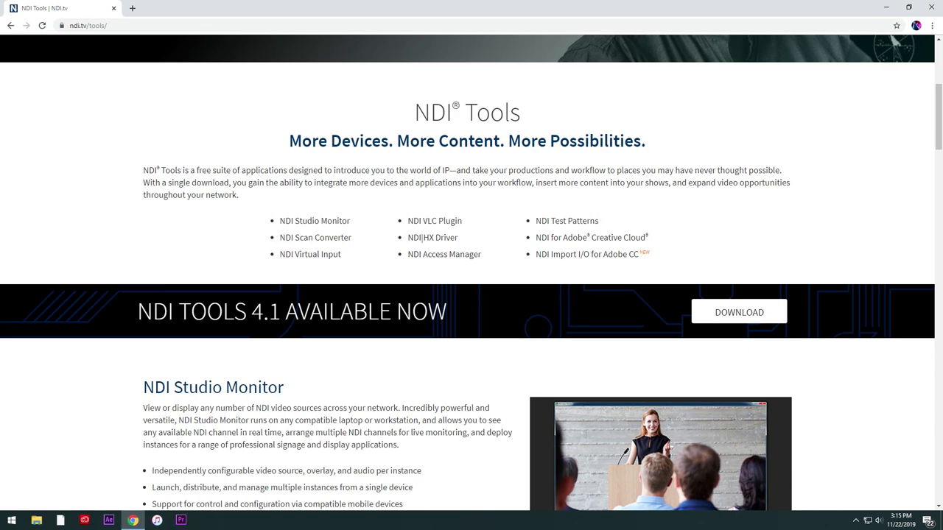
mouse_move(933, 7)
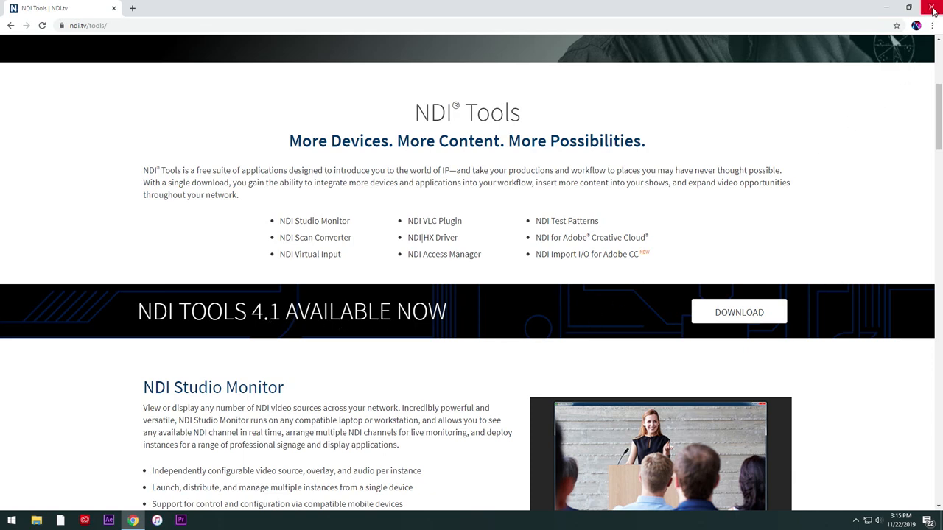
click(934, 6)
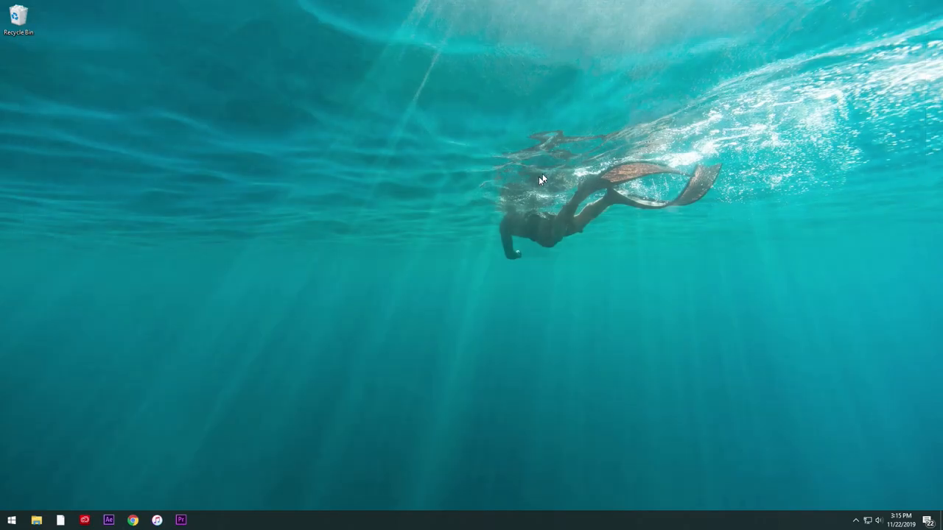
mouse_move(374, 281)
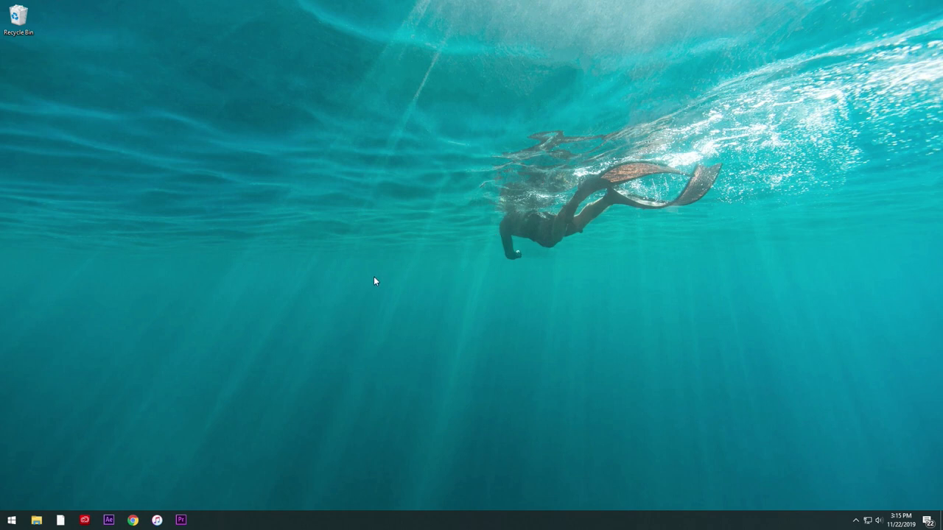
mouse_move(357, 295)
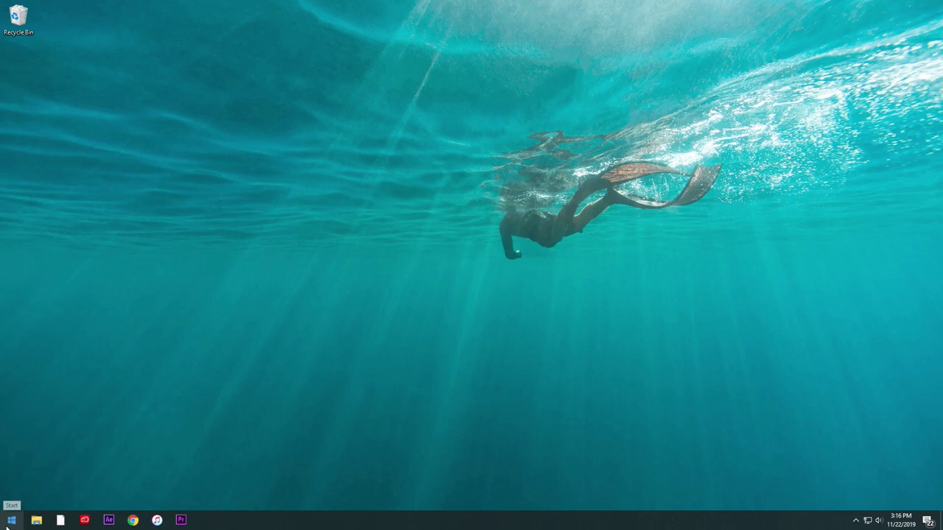
Launch Scan Converter from the Start menu's NDI 4 Tools folder
click(11, 519)
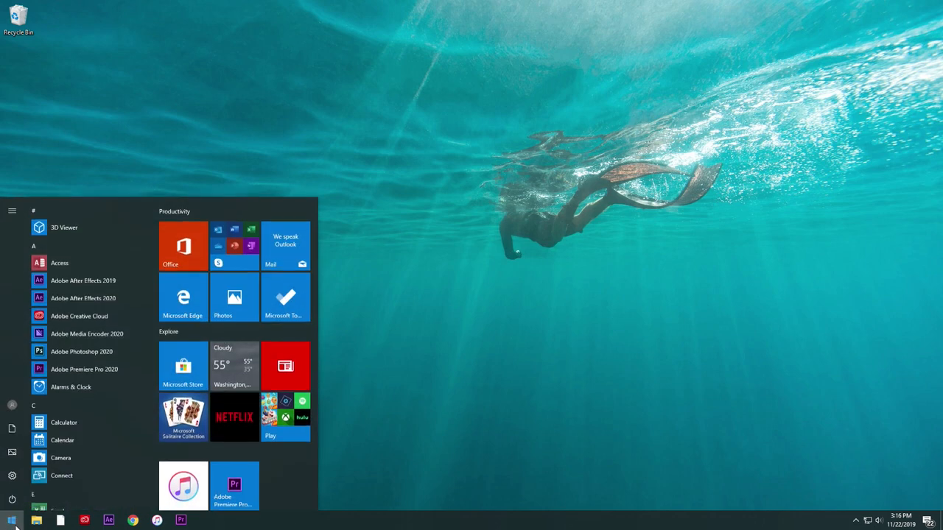
scroll(down, 3)
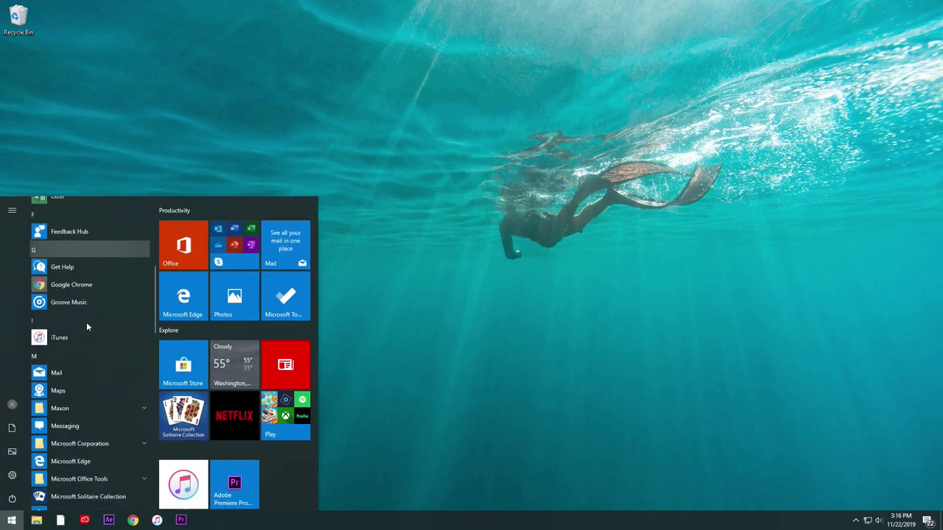
scroll(down, 3)
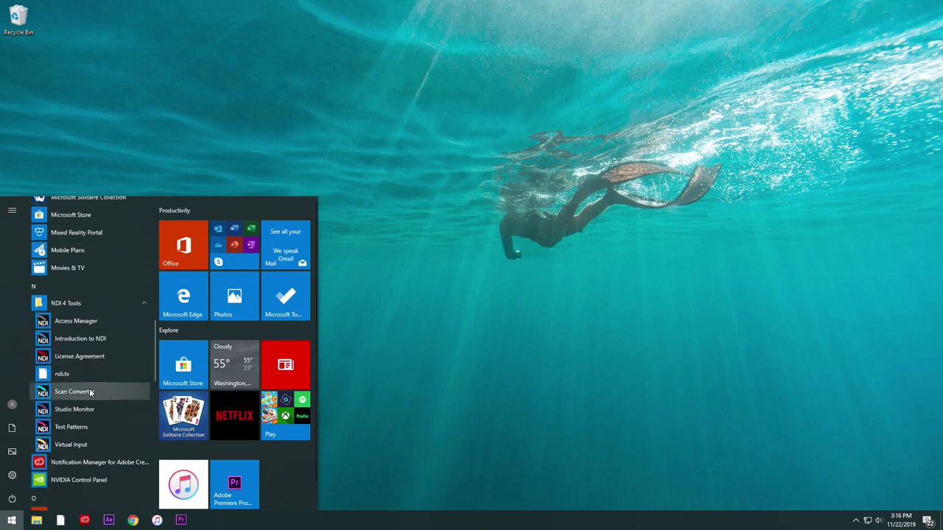
click(493, 360)
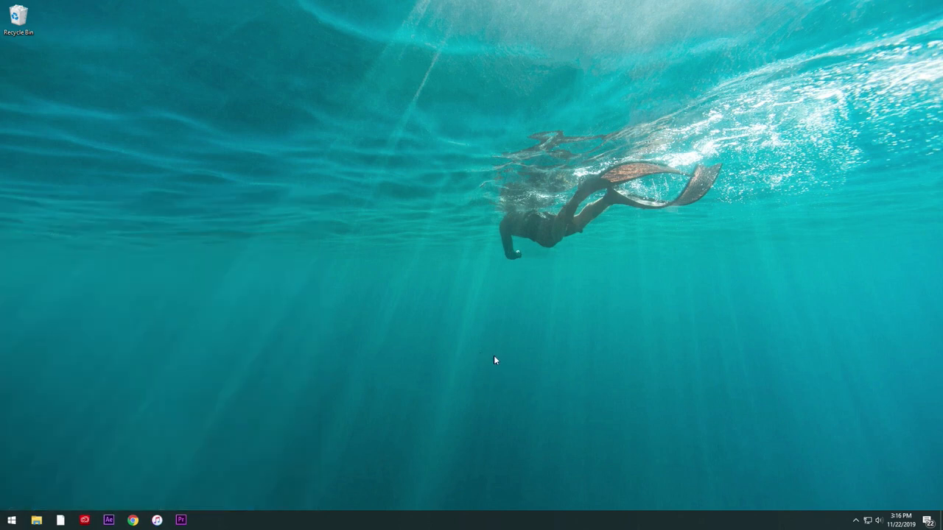
mouse_move(500, 367)
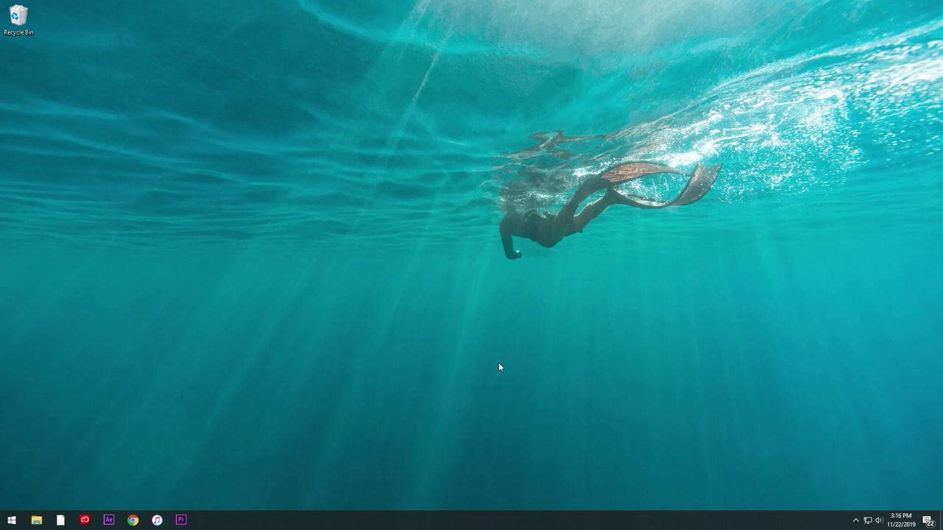
mouse_move(873, 510)
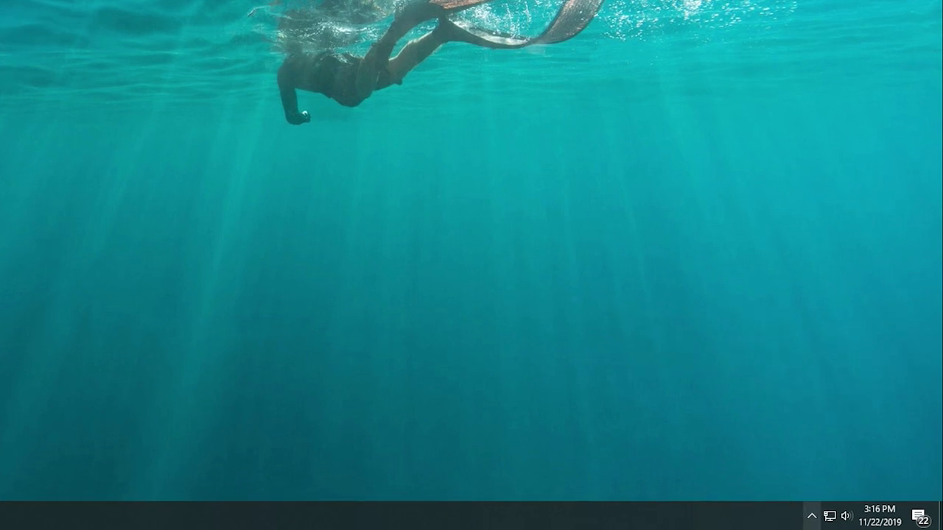
Enable KVM Control from the Scan Converter tray icon's menu and verify the checkmark
click(813, 516)
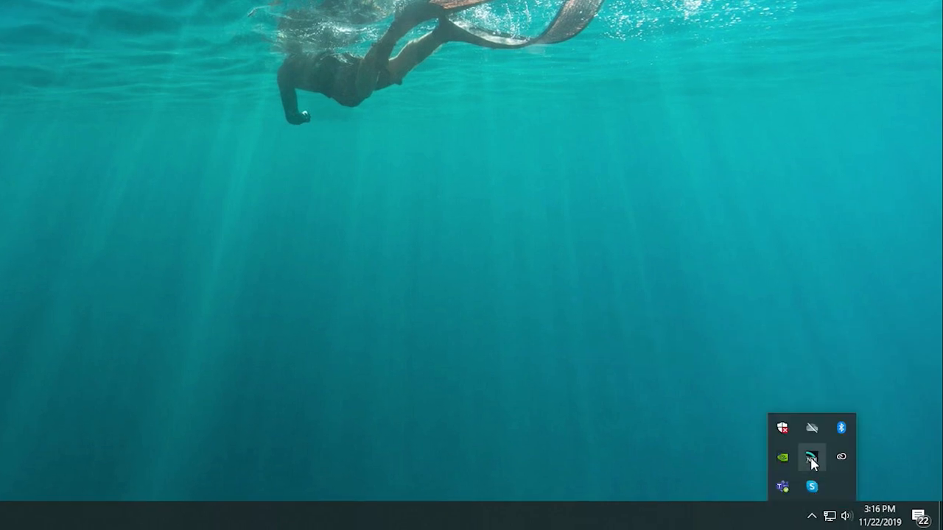
mouse_move(812, 457)
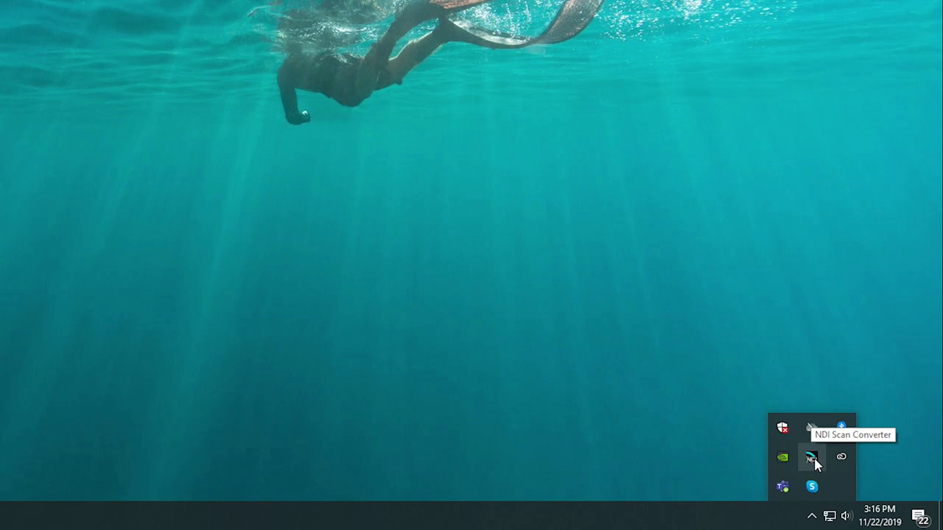
right_click(812, 457)
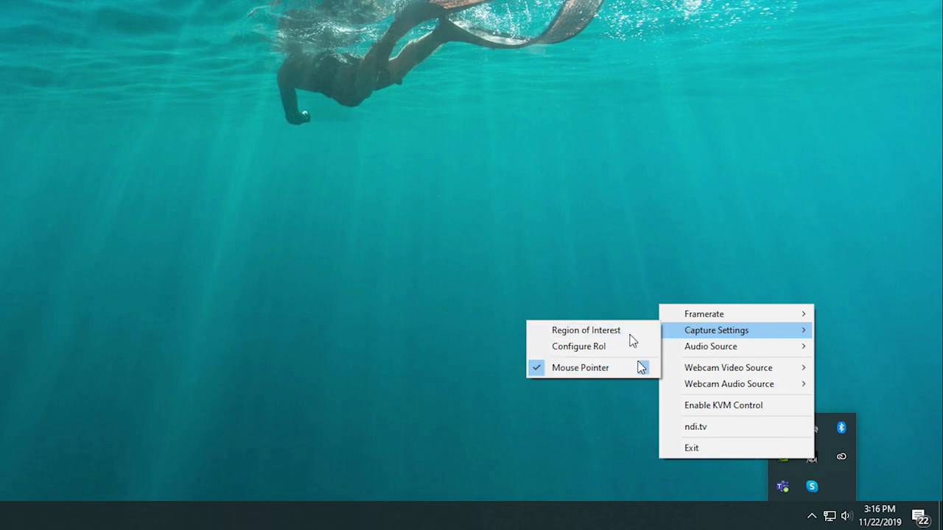
mouse_move(711, 346)
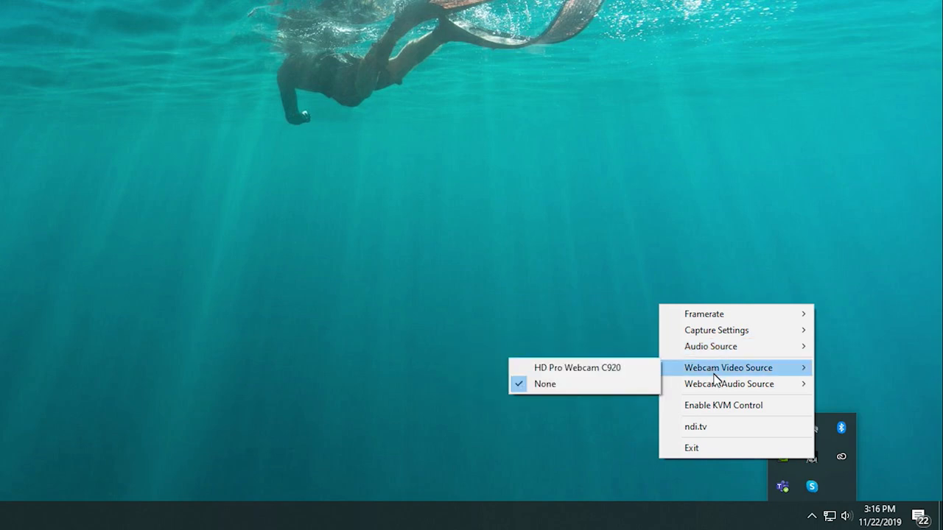
mouse_move(728, 383)
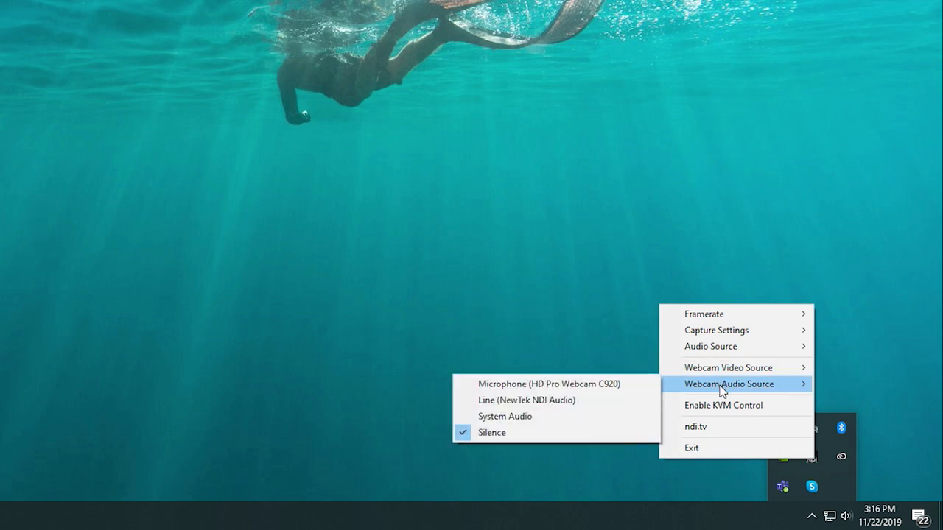
mouse_move(730, 405)
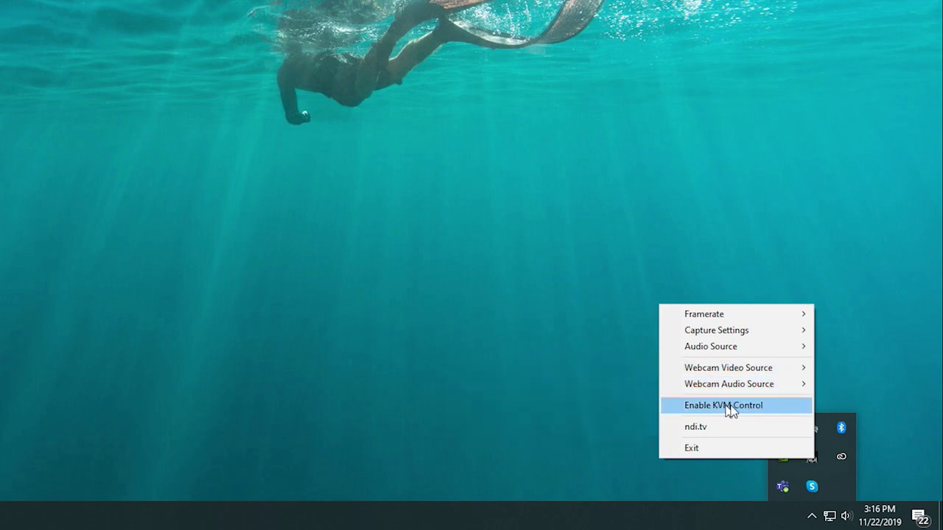
mouse_move(754, 411)
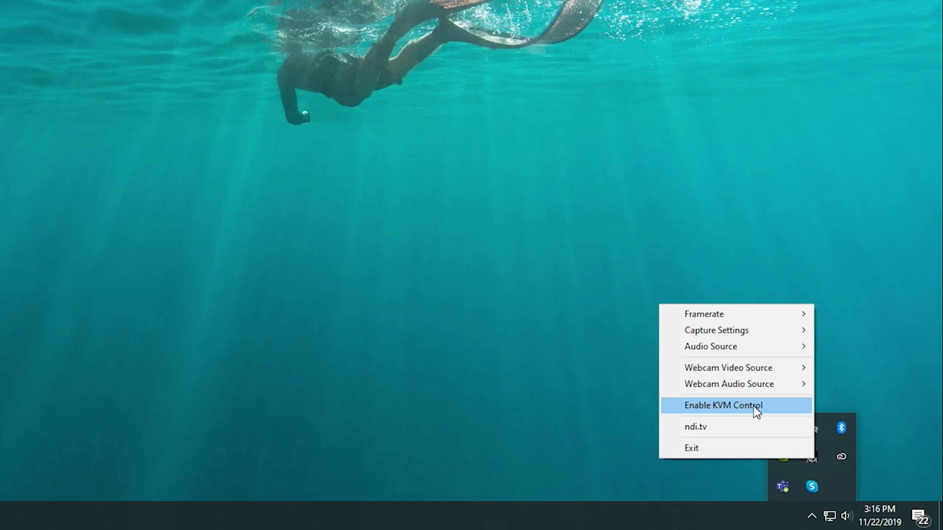
mouse_move(750, 412)
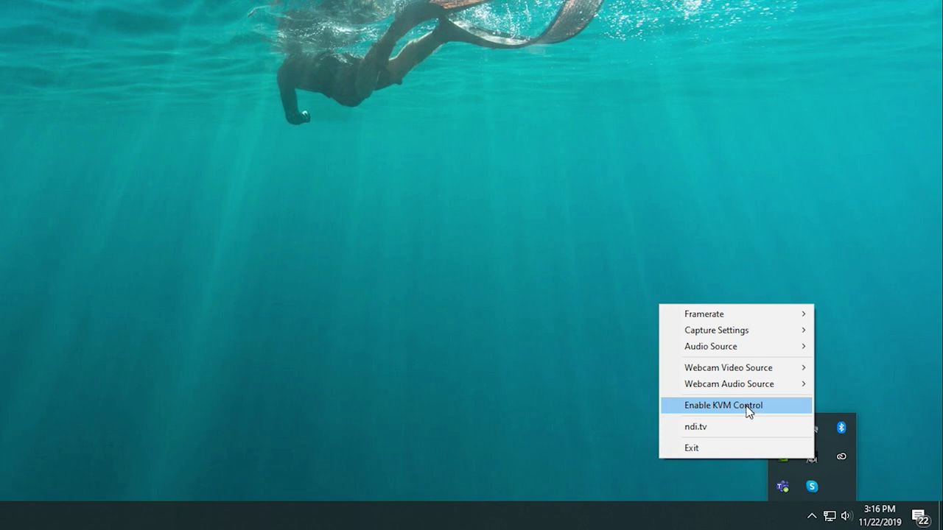
click(724, 405)
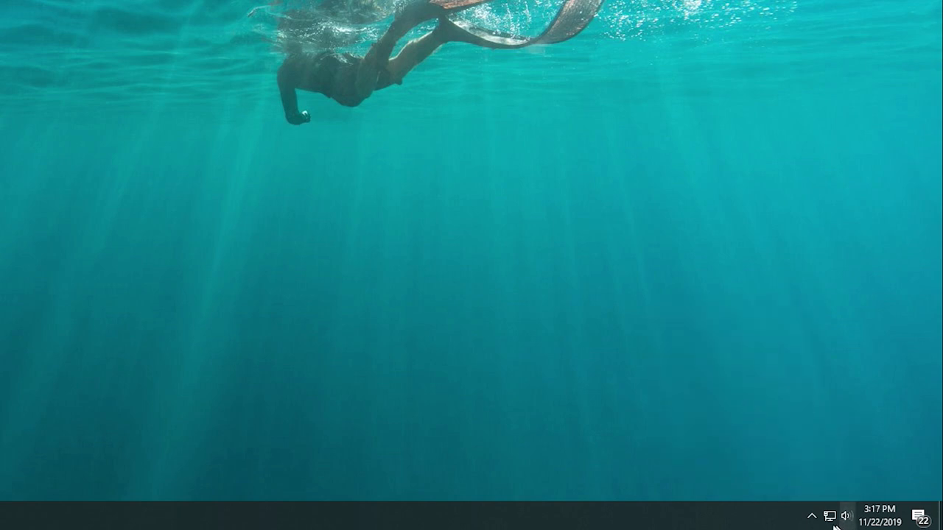
right_click(810, 459)
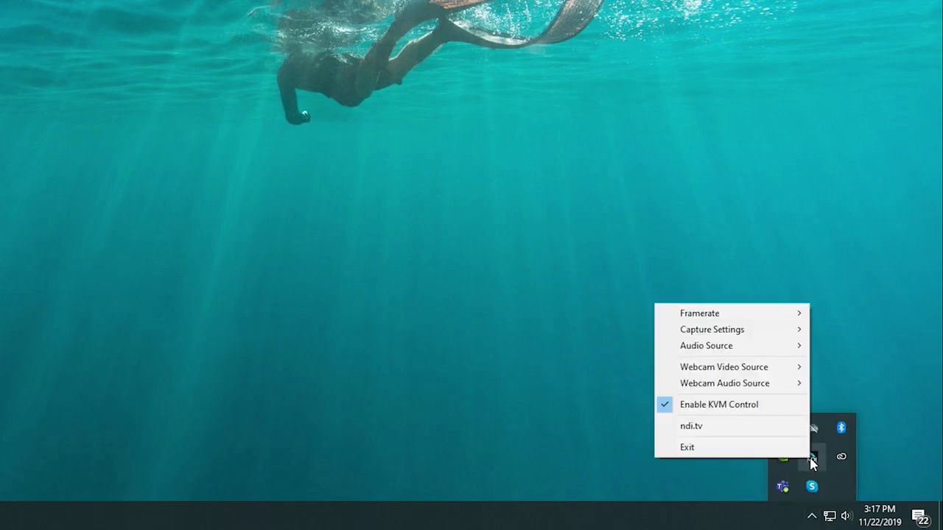
mouse_move(761, 427)
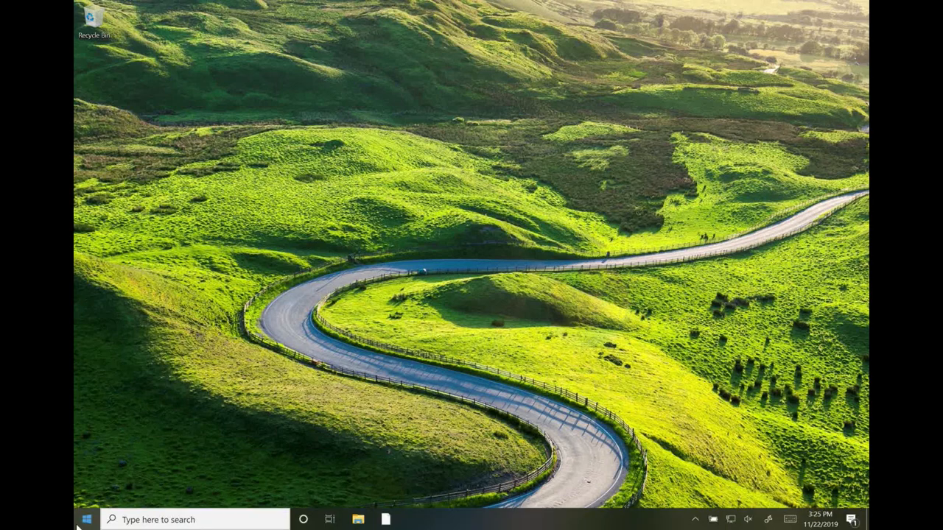
Launch Studio Monitor and select the POD02-CONTROL NVIDIA GeForce GTX 1650 1 source
click(85, 518)
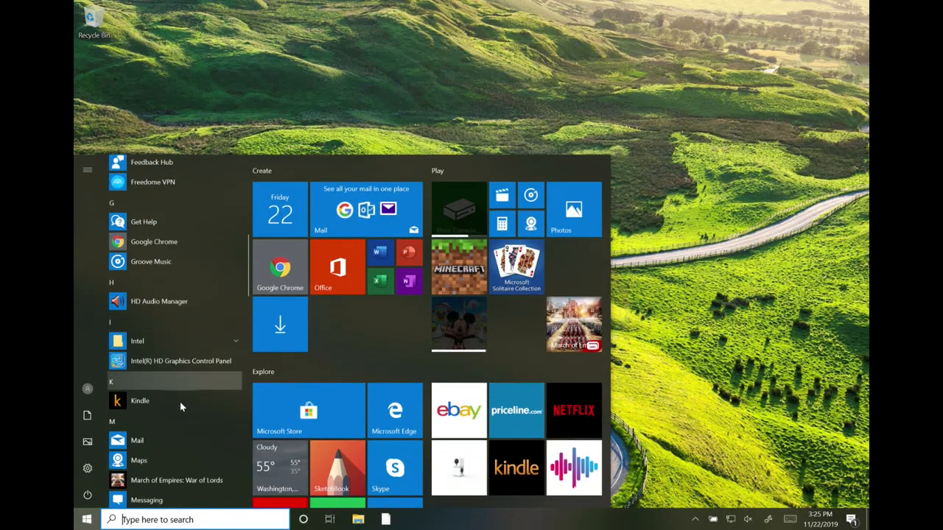
scroll(down, 3)
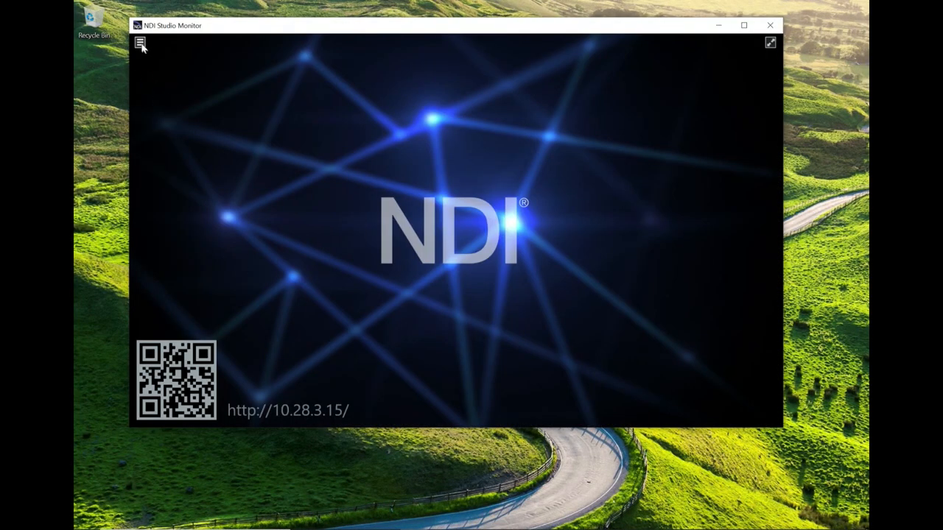
click(140, 43)
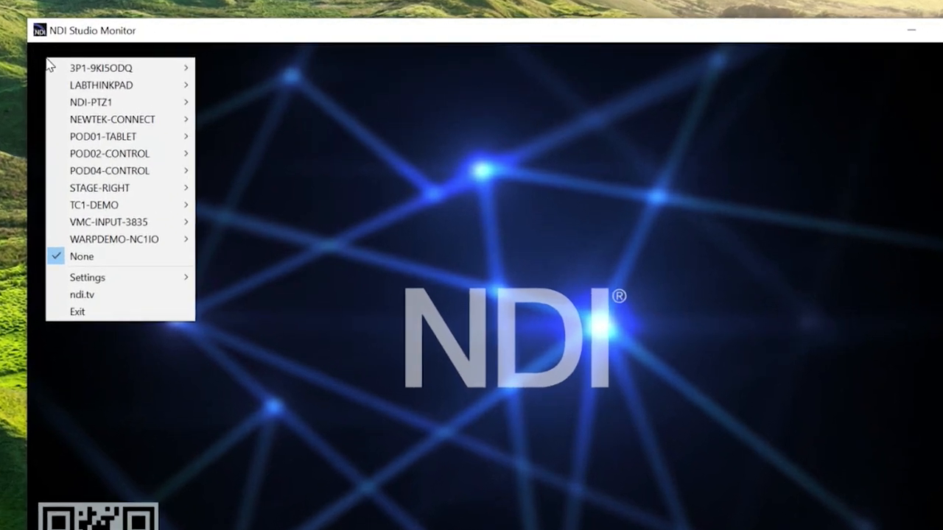
mouse_move(100, 84)
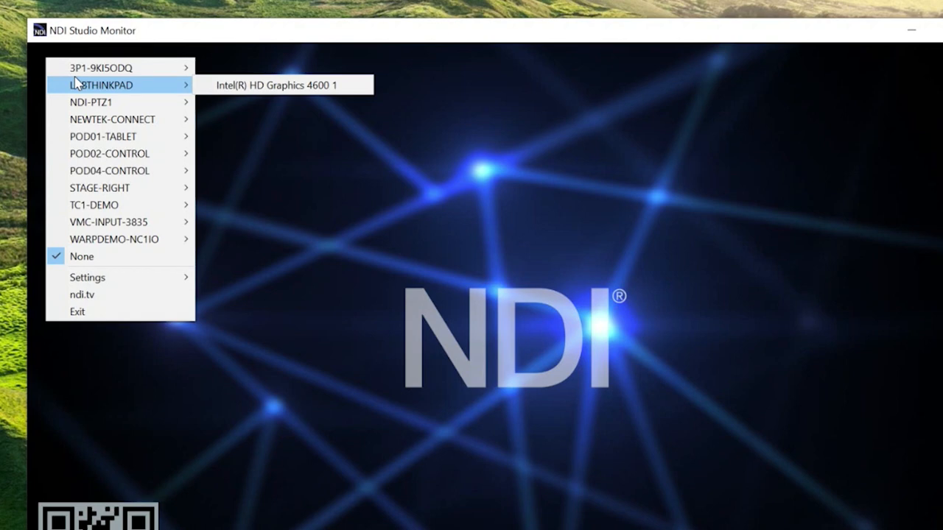
mouse_move(109, 153)
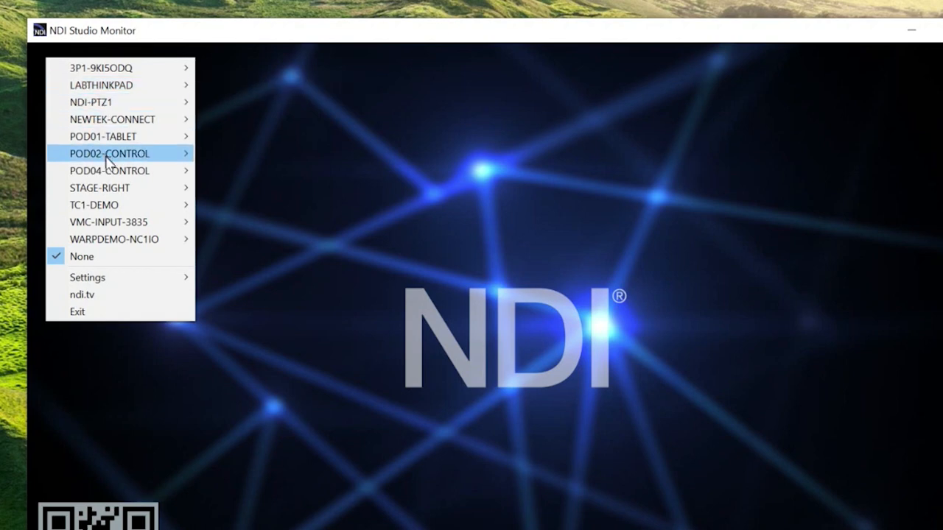
mouse_move(109, 153)
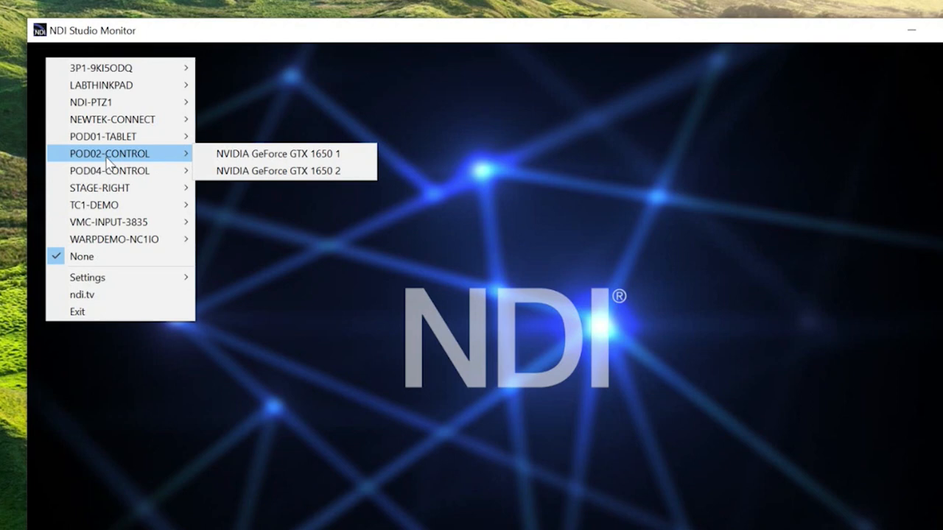
mouse_move(253, 153)
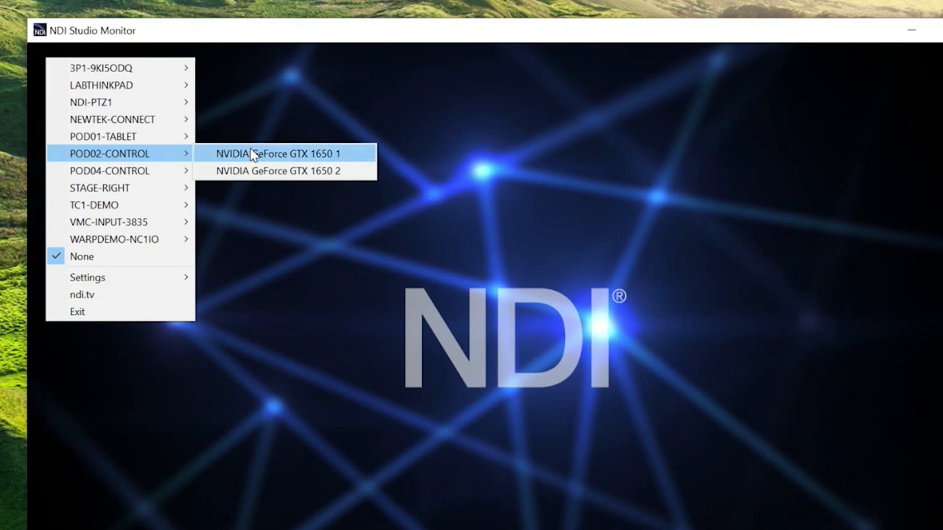
mouse_move(286, 154)
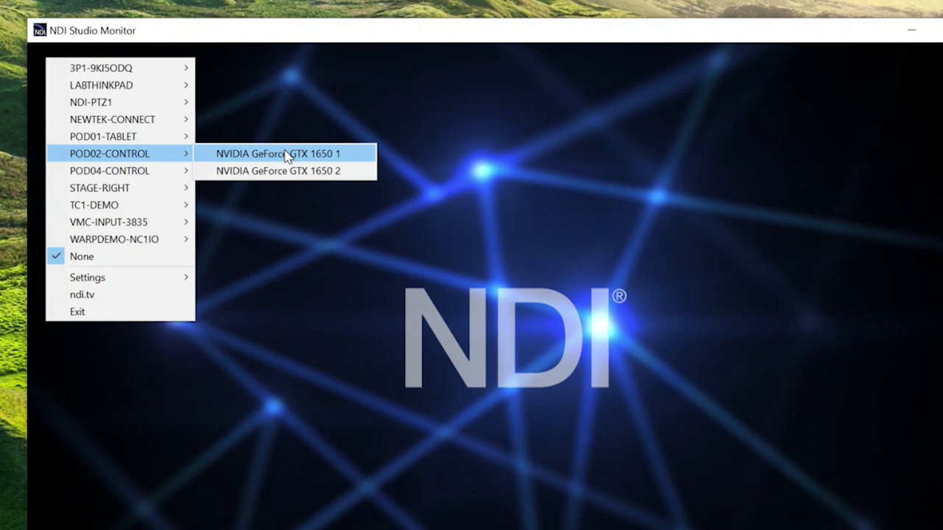
click(280, 153)
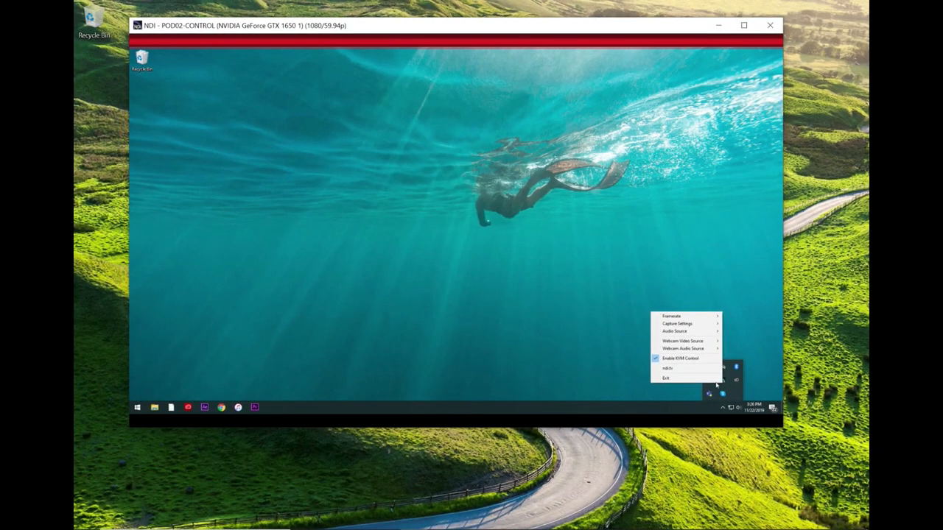
Enable KVM control of the remote PC from the Studio Monitor overlay
click(681, 359)
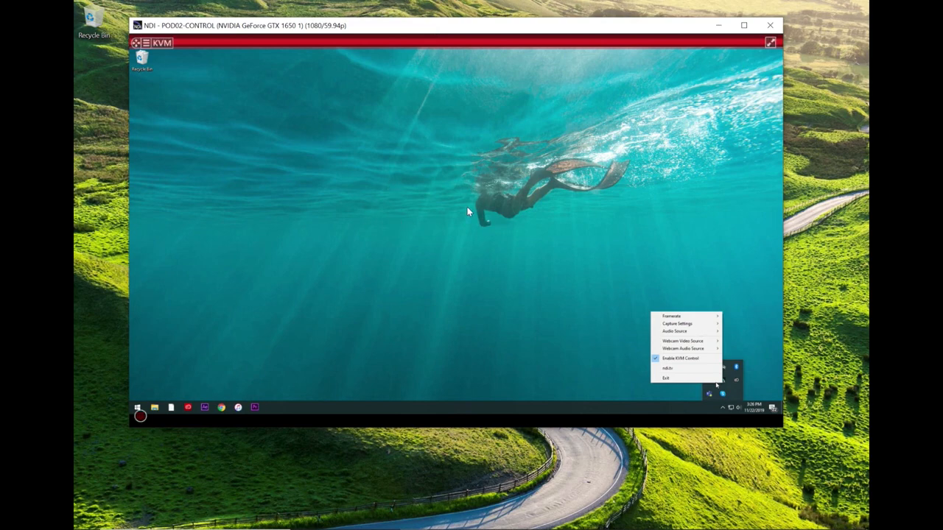
mouse_move(411, 167)
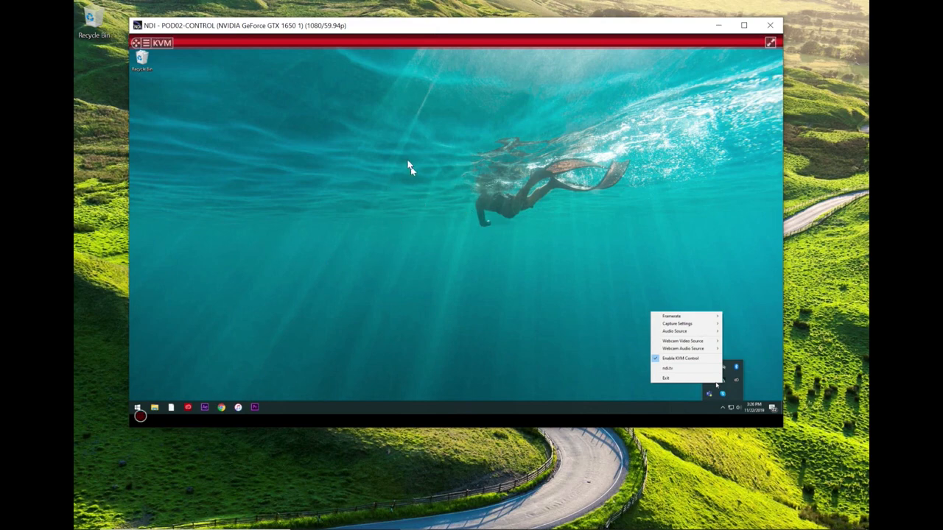
mouse_move(382, 4)
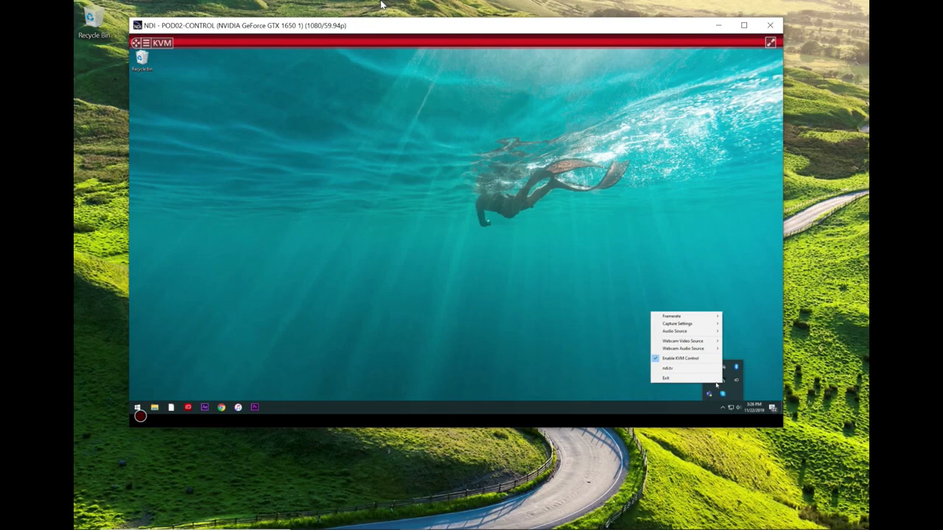
mouse_move(521, 267)
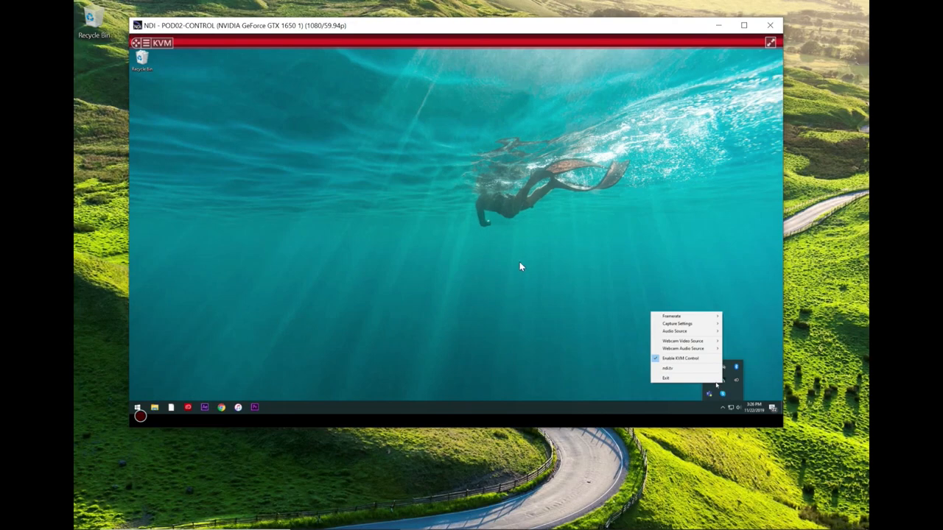
mouse_move(244, 71)
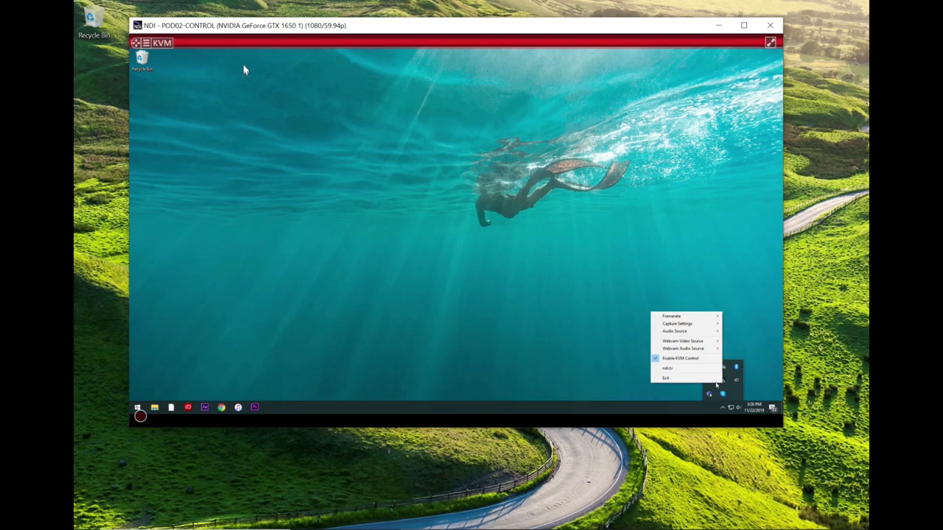
mouse_move(604, 327)
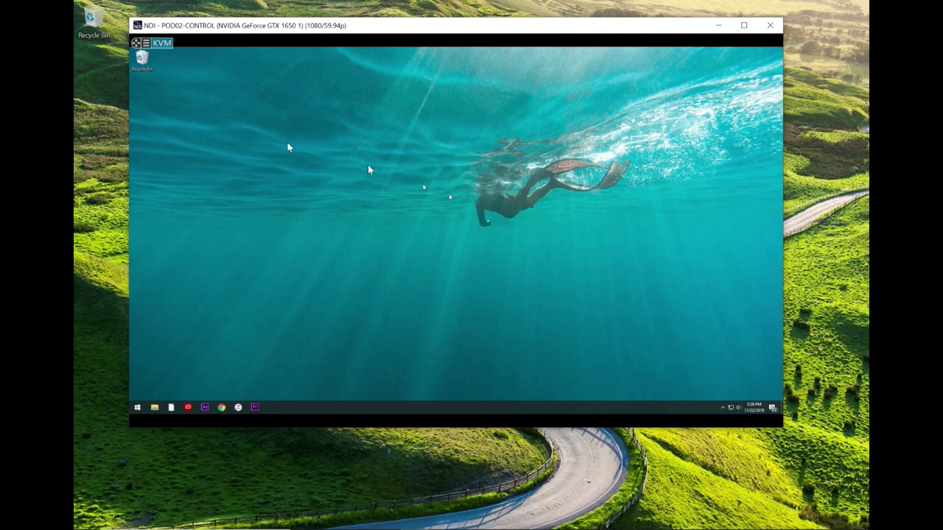
mouse_move(454, 184)
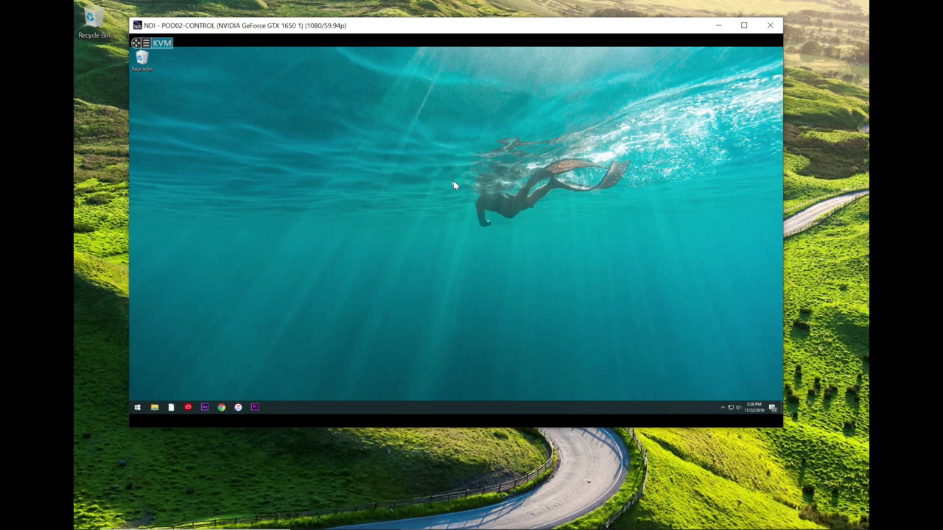
mouse_move(446, 173)
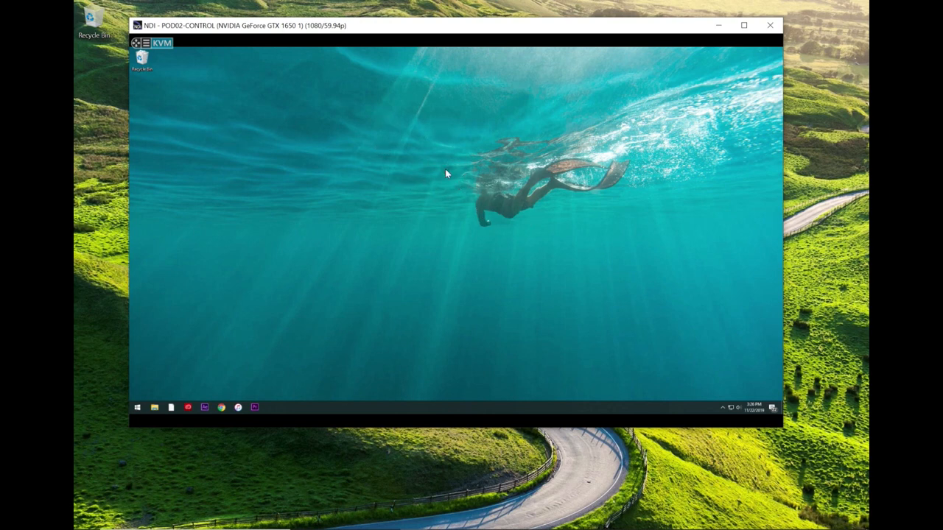
mouse_move(416, 146)
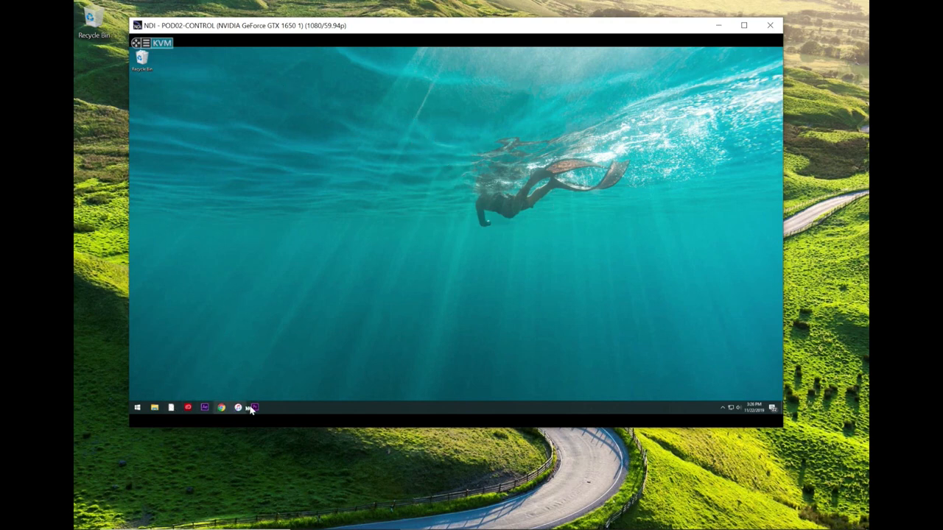
Launch Chrome on the remote PC and go to NewTek's Interactive Online Demos page
click(221, 407)
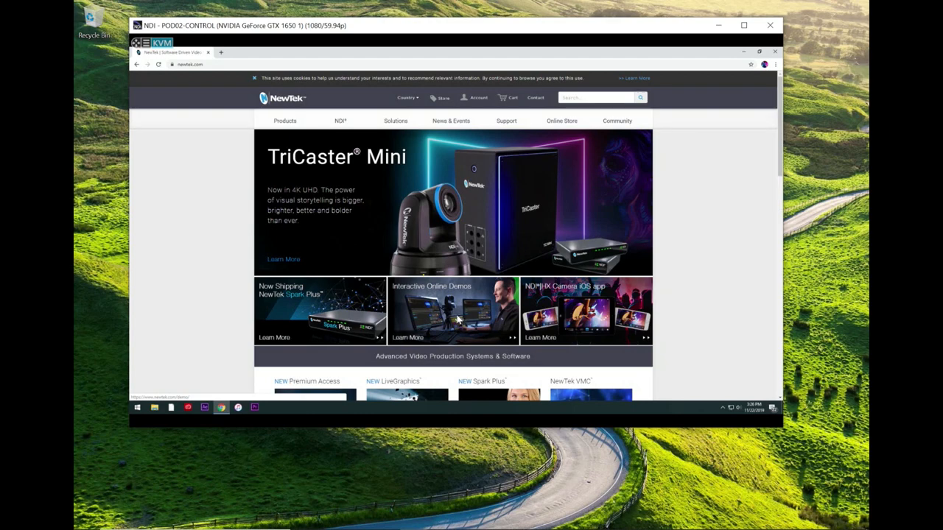
mouse_move(507, 300)
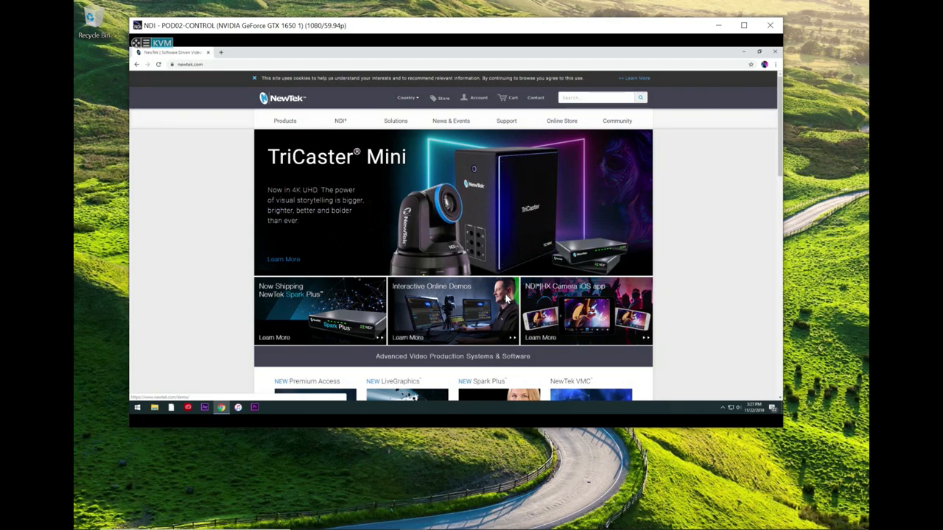
click(452, 309)
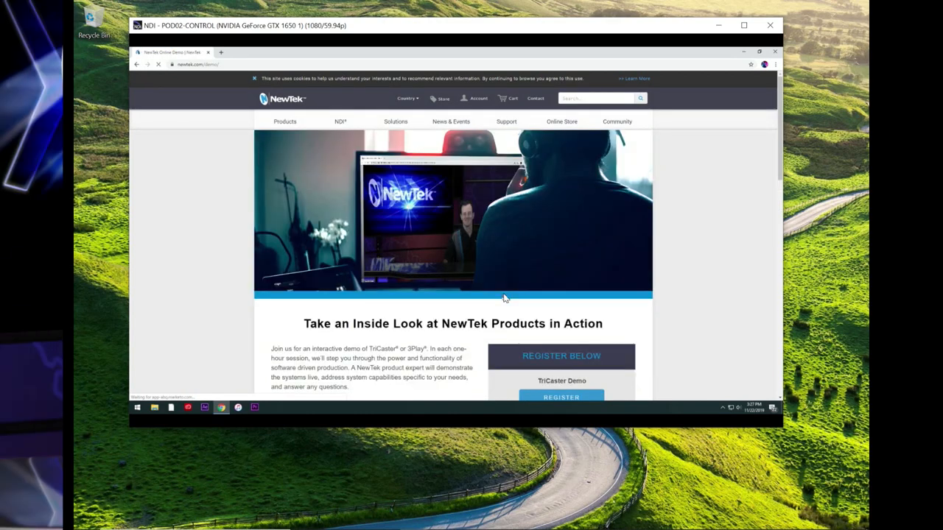